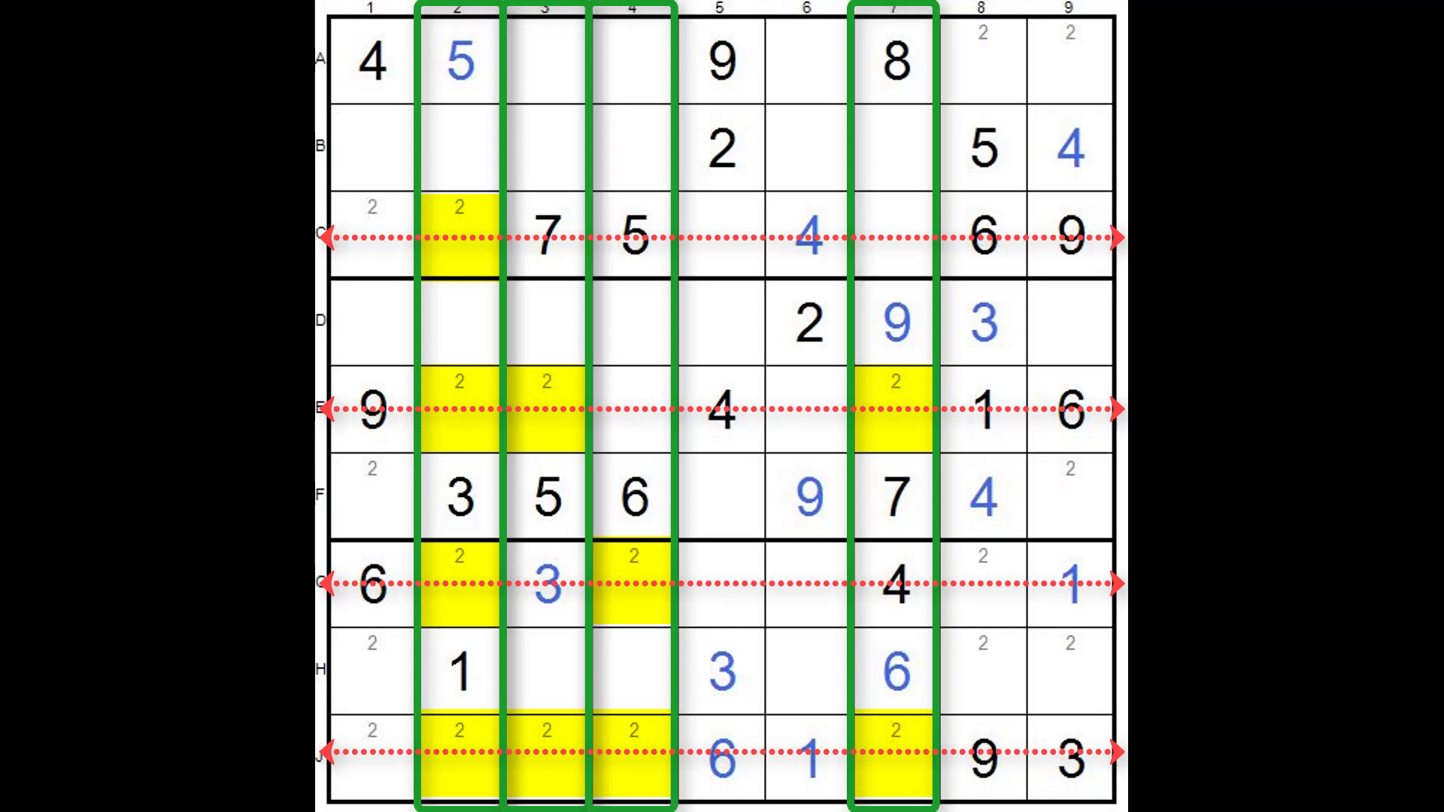
Advance the animations so blue outlines appear around the candidate 2s in C1 and G8
{"action": "left_click", "coordinate": [372, 237]}
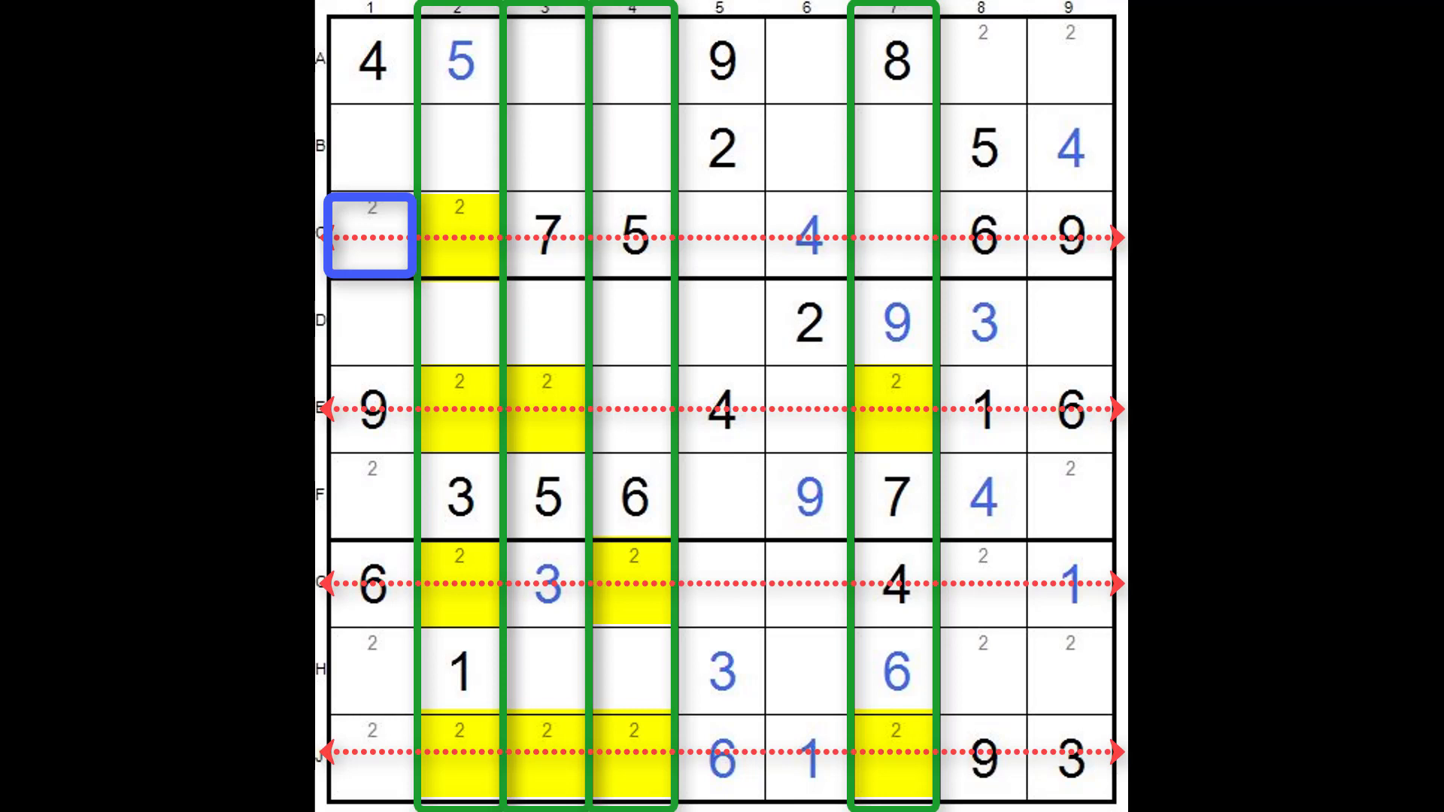
{"action": "left_click", "coordinate": [984, 585]}
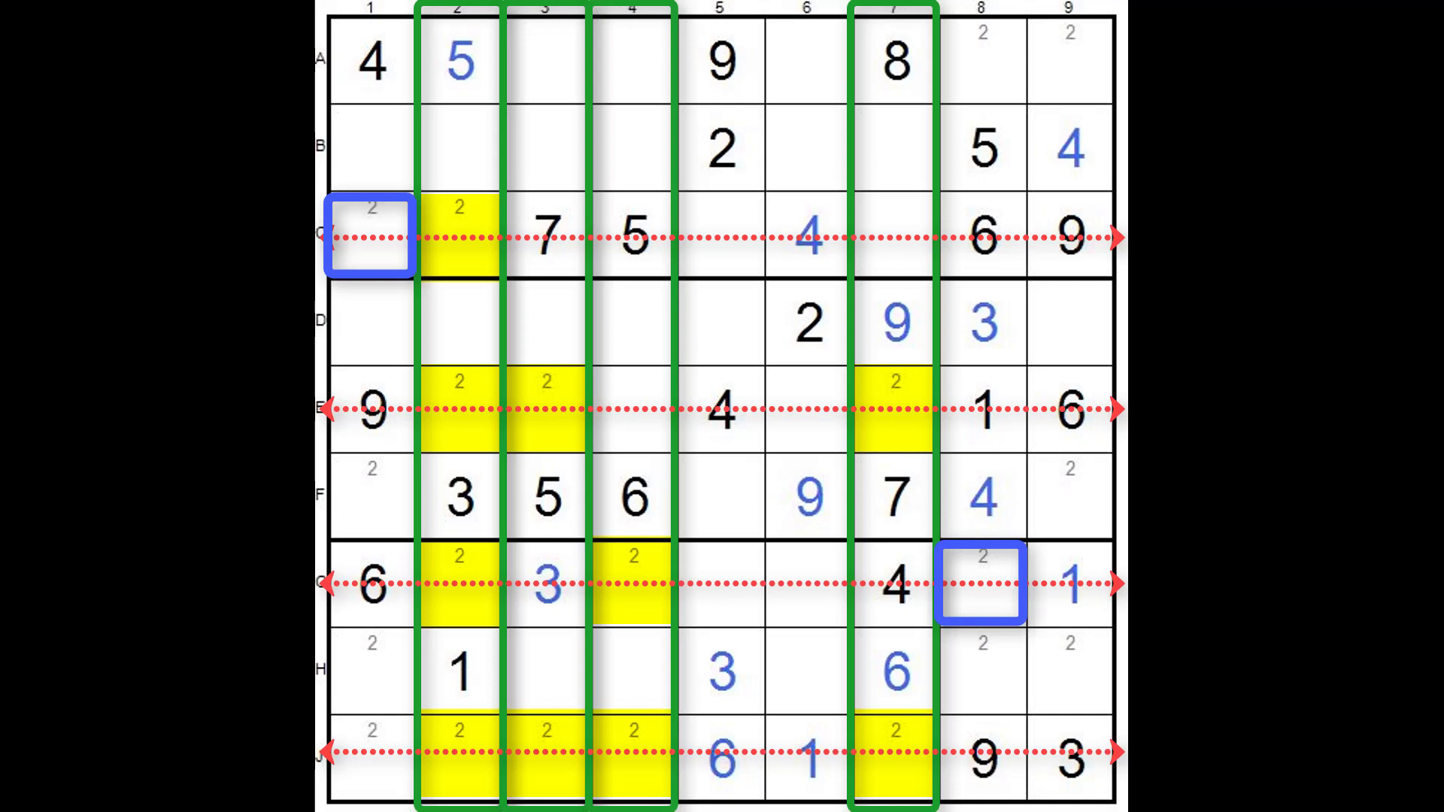
{"action": "left_click", "coordinate": [370, 758]}
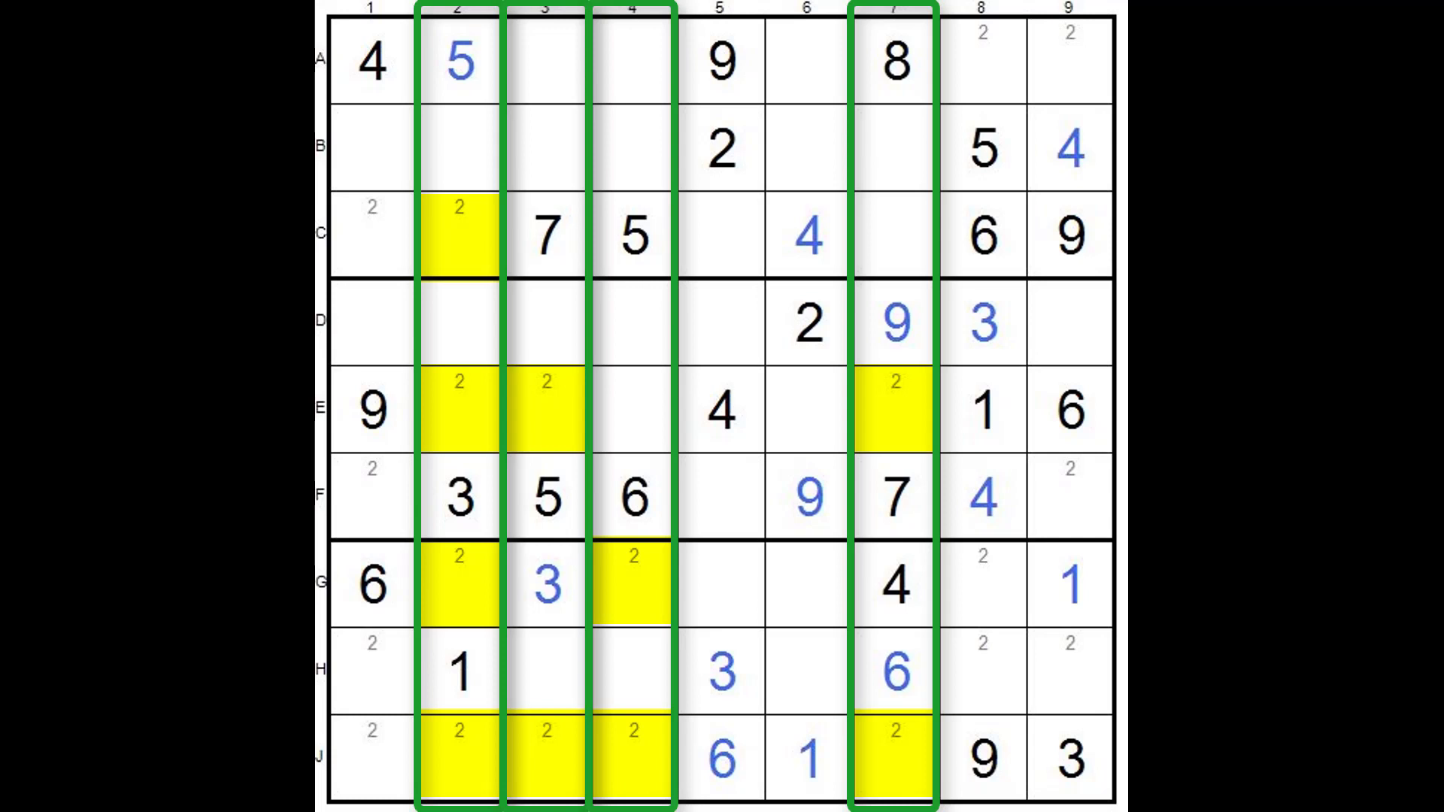
{"action": "left_click", "coordinate": [458, 235]}
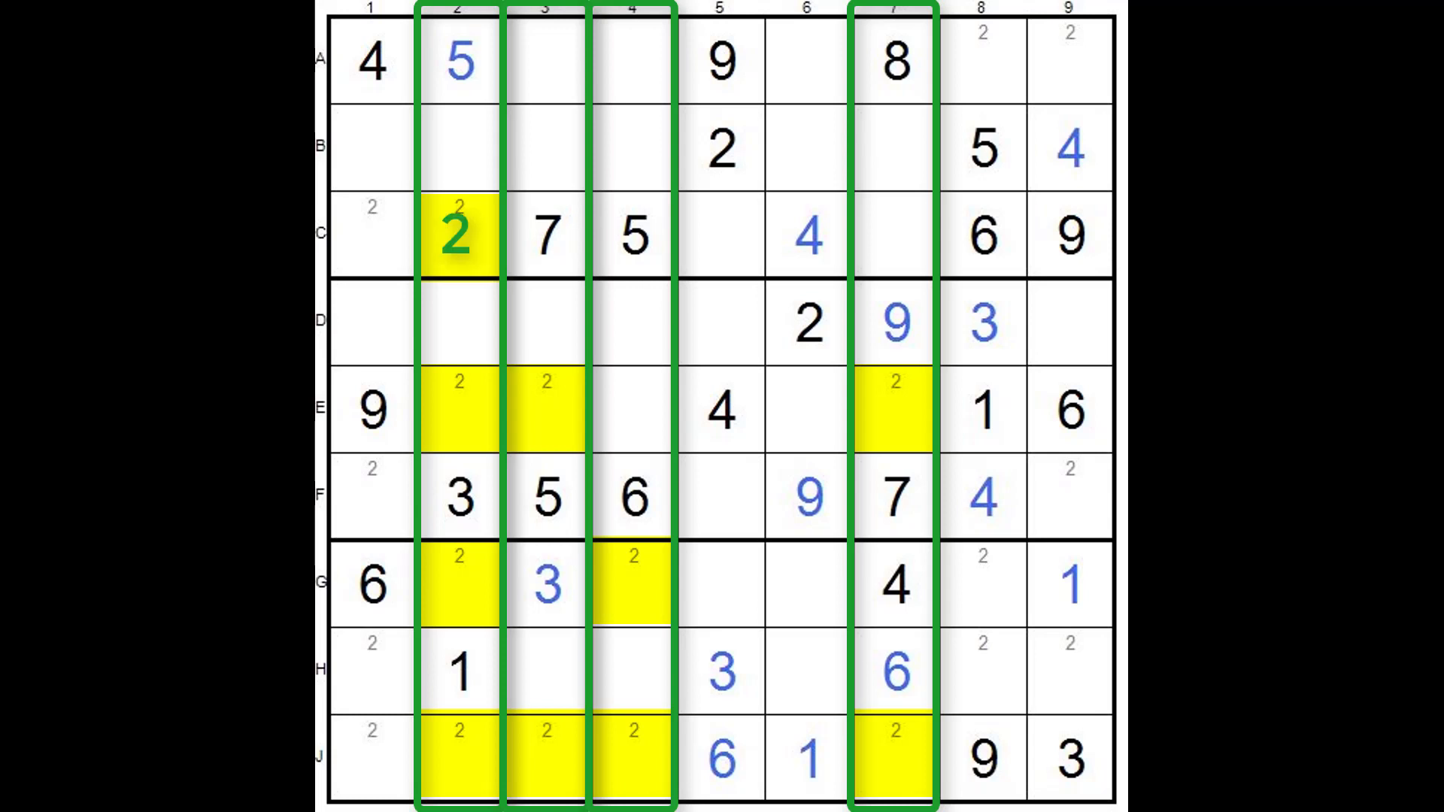
{"action": "left_click", "coordinate": [545, 409]}
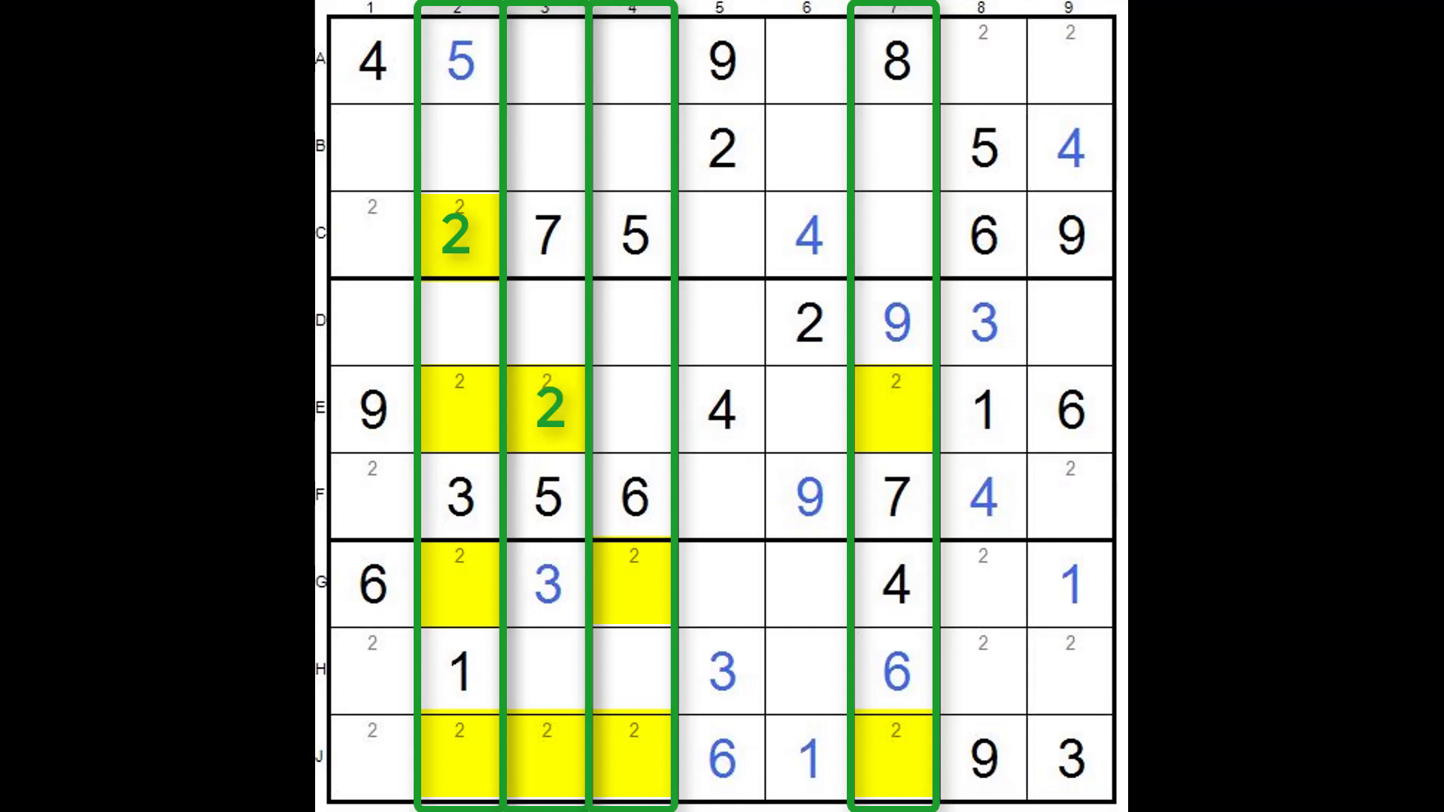
{"action": "left_click", "coordinate": [630, 582]}
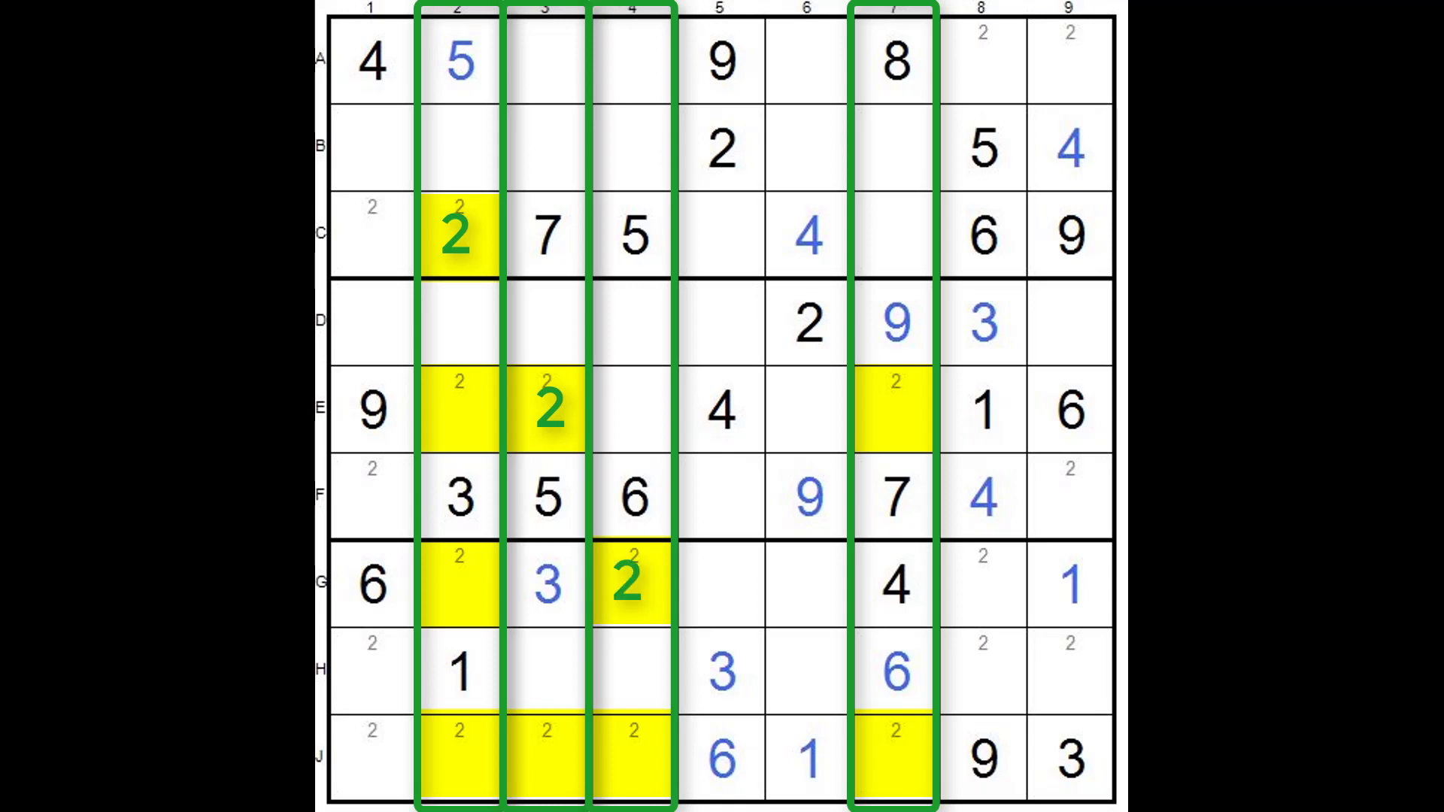
{"action": "left_click", "coordinate": [892, 755]}
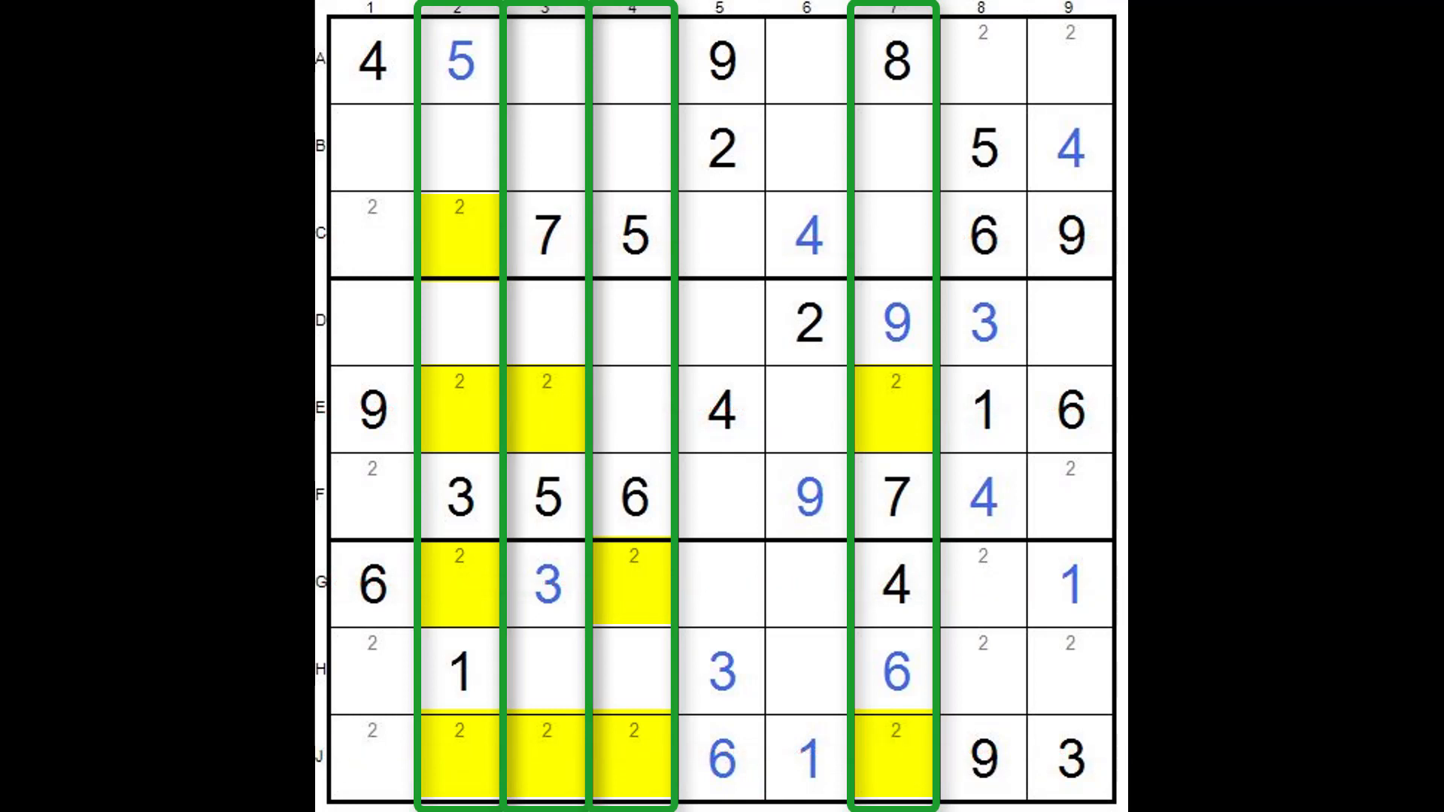
Advance the animations so green 2s appear in E7, G4 and J3
{"action": "left_click", "coordinate": [442, 235]}
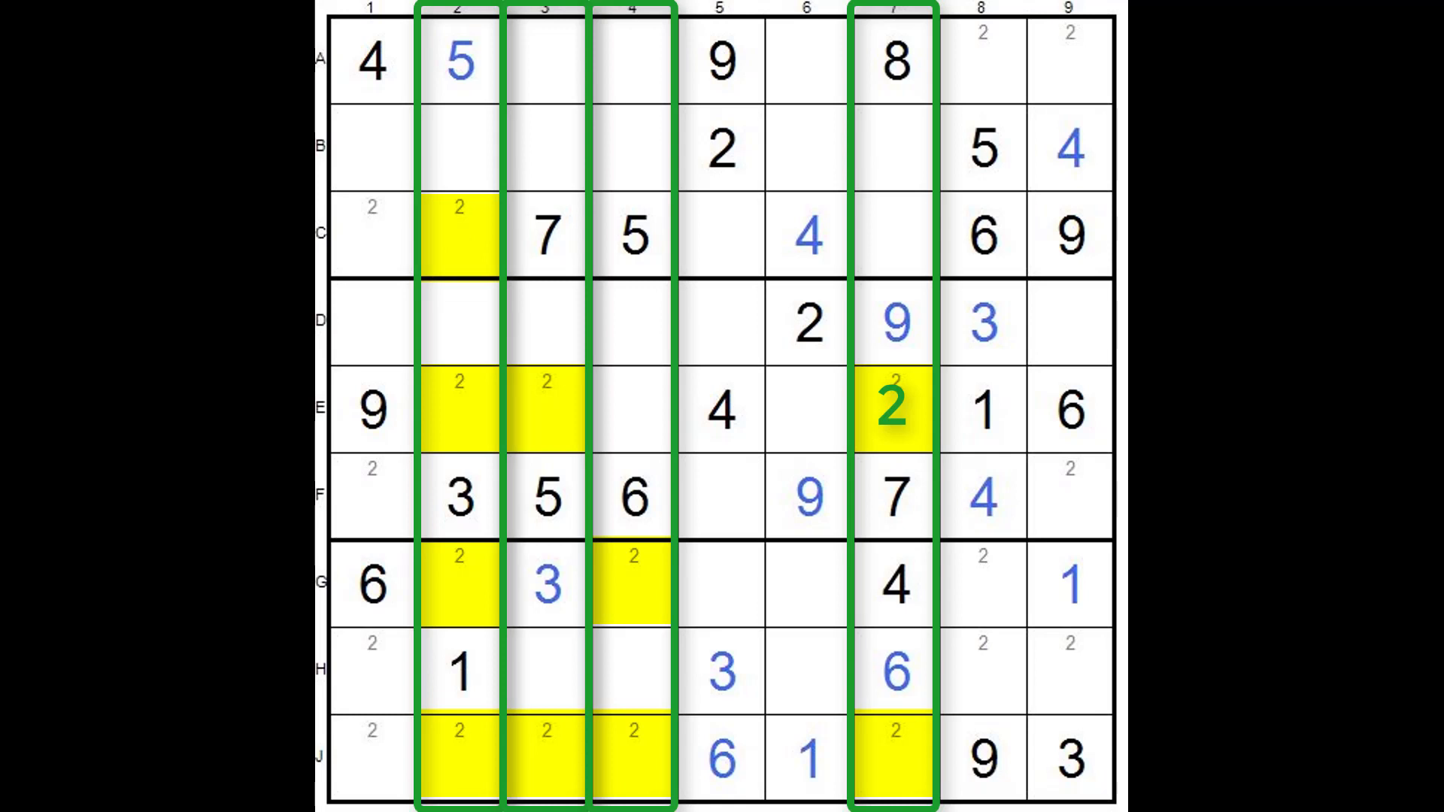
{"action": "left_click", "coordinate": [633, 582]}
{"action": "type", "text": "2"}
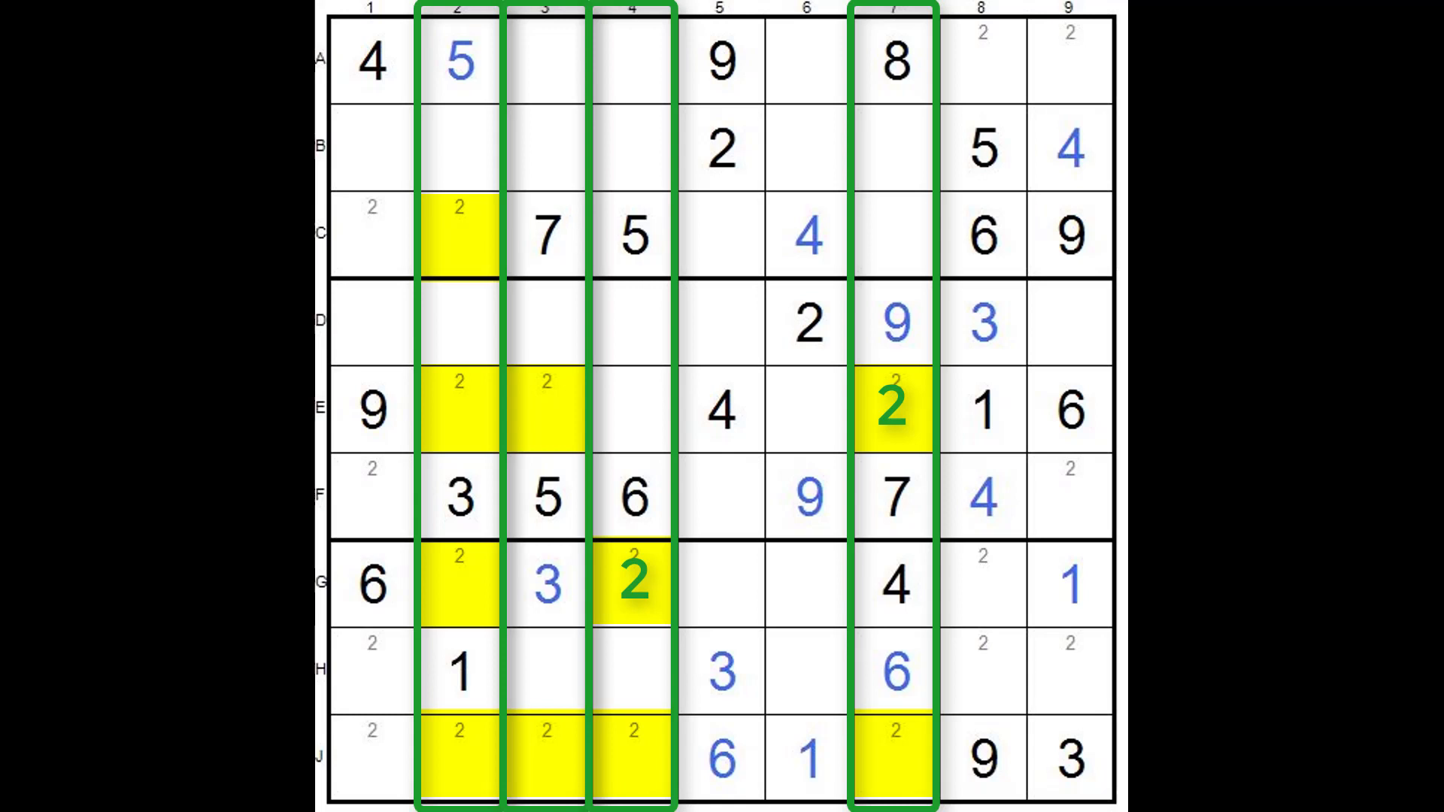
{"action": "left_click", "coordinate": [544, 758]}
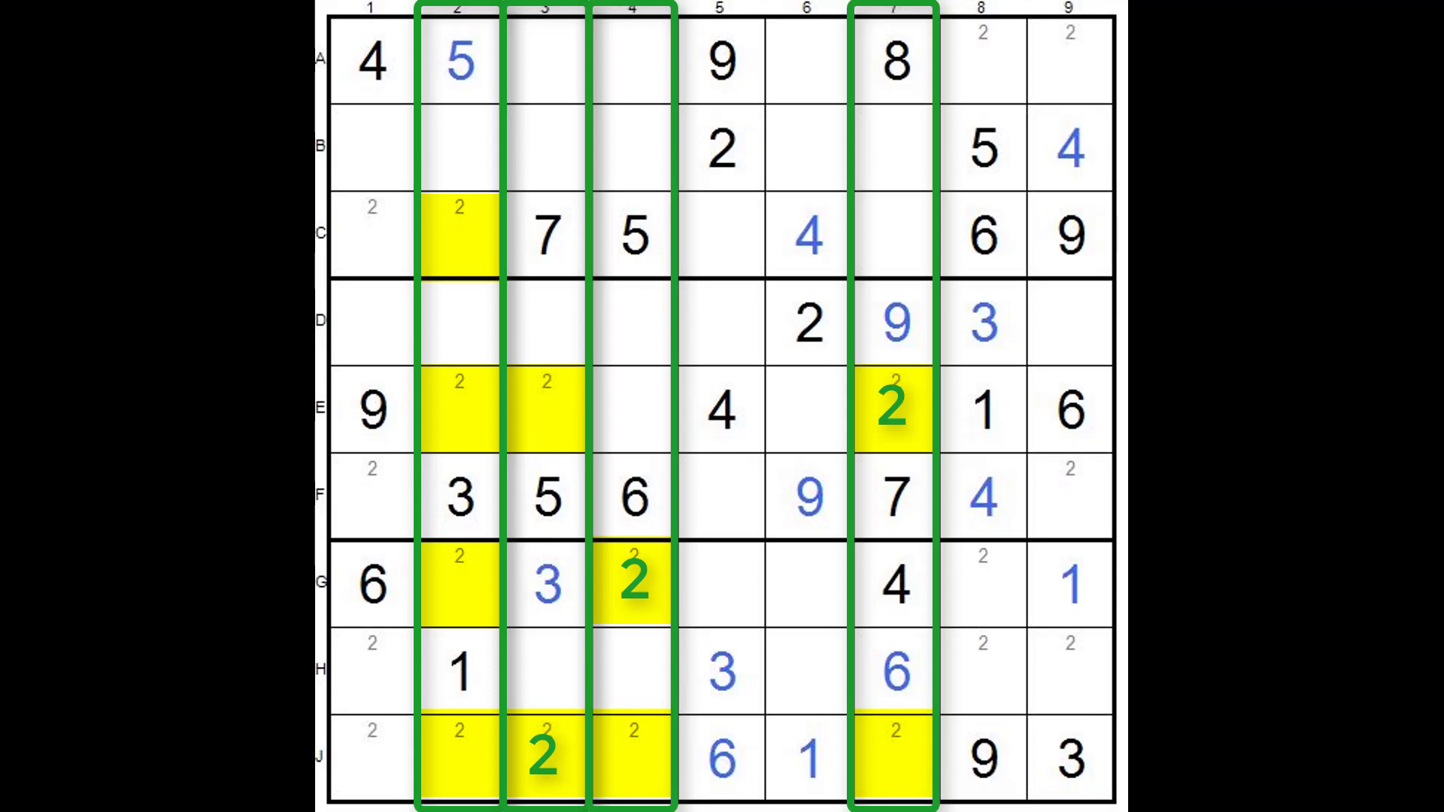
{"action": "left_click", "coordinate": [458, 236]}
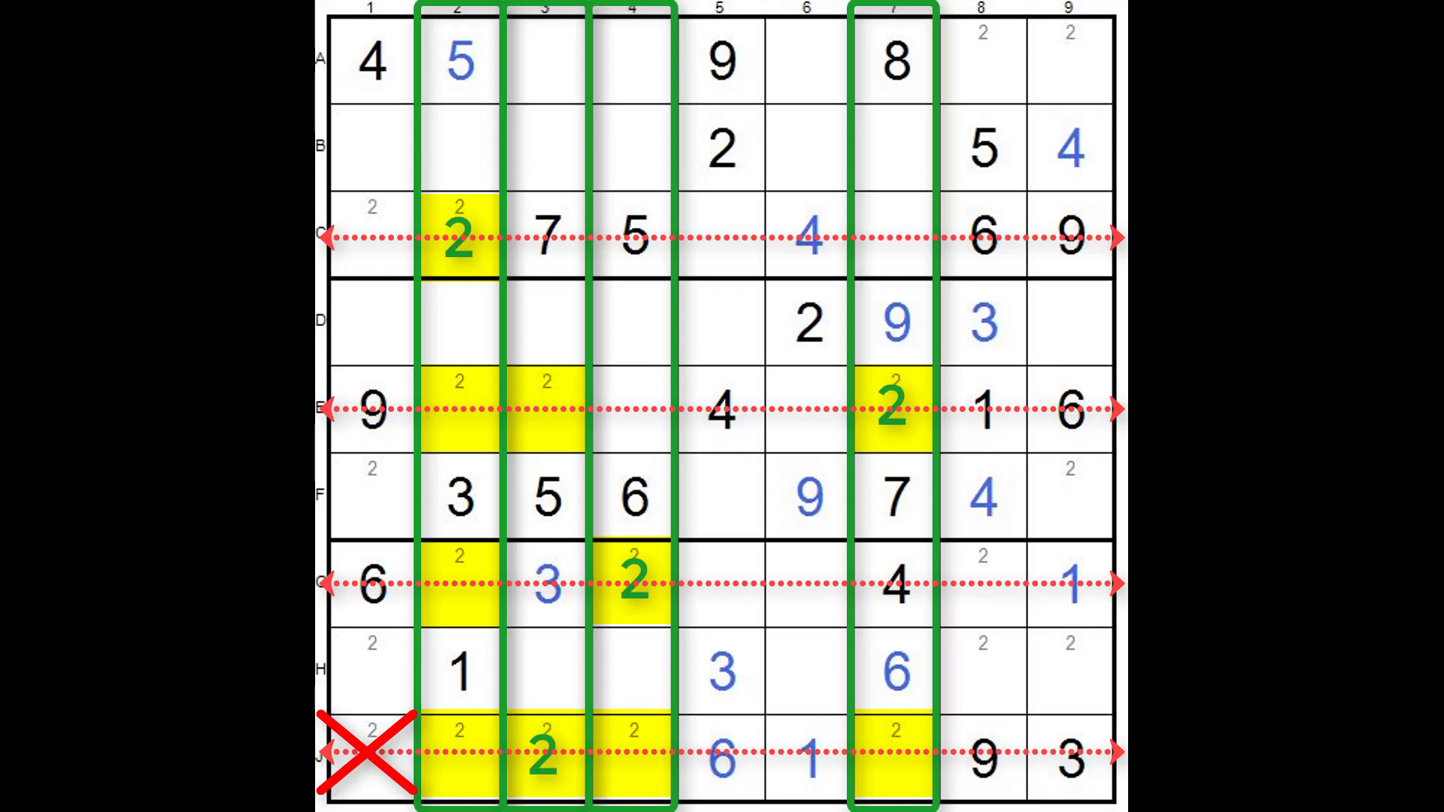
Advance the animations so red X marks cross out the candidate 2s in G8 and C1
{"action": "left_click", "coordinate": [981, 585]}
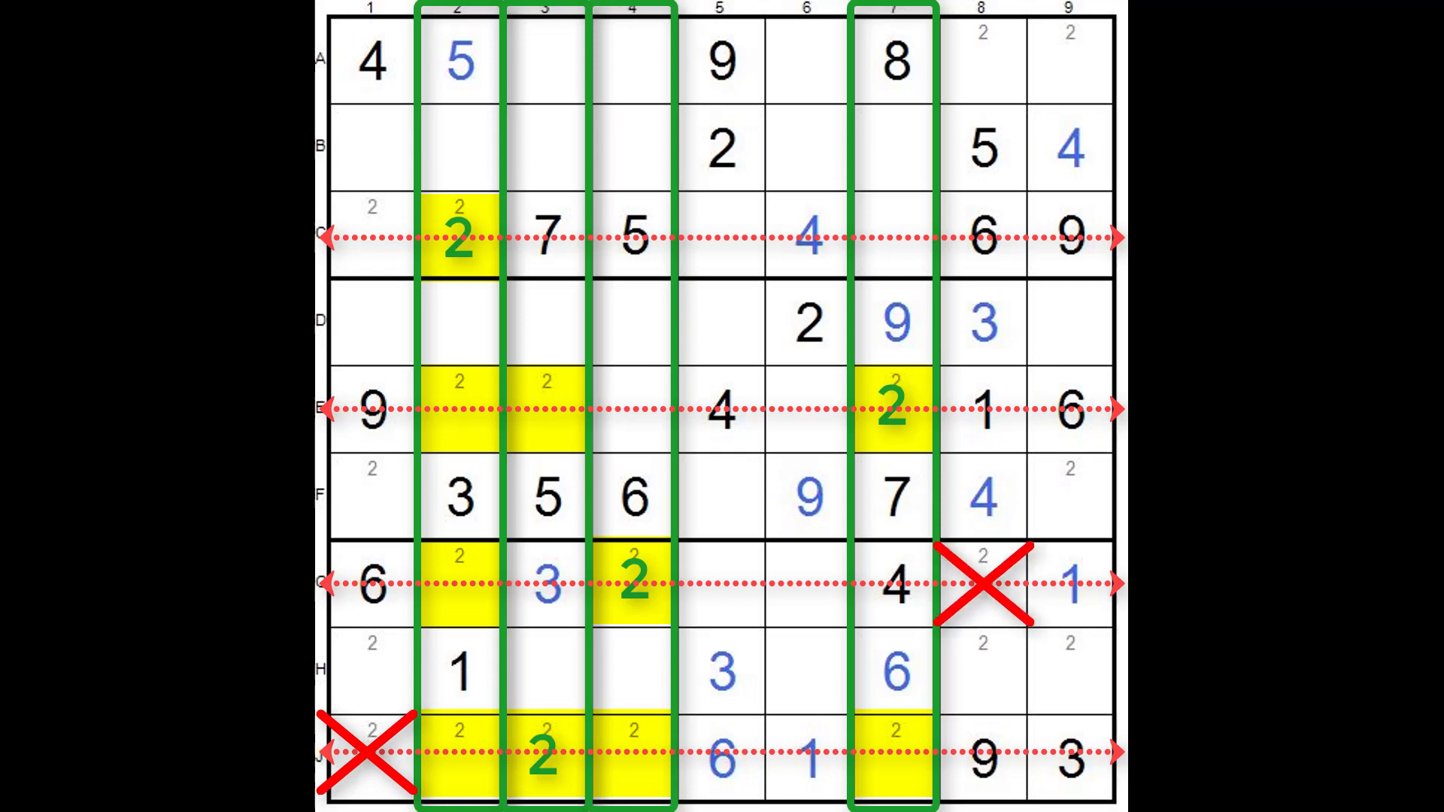
{"action": "left_click", "coordinate": [368, 238]}
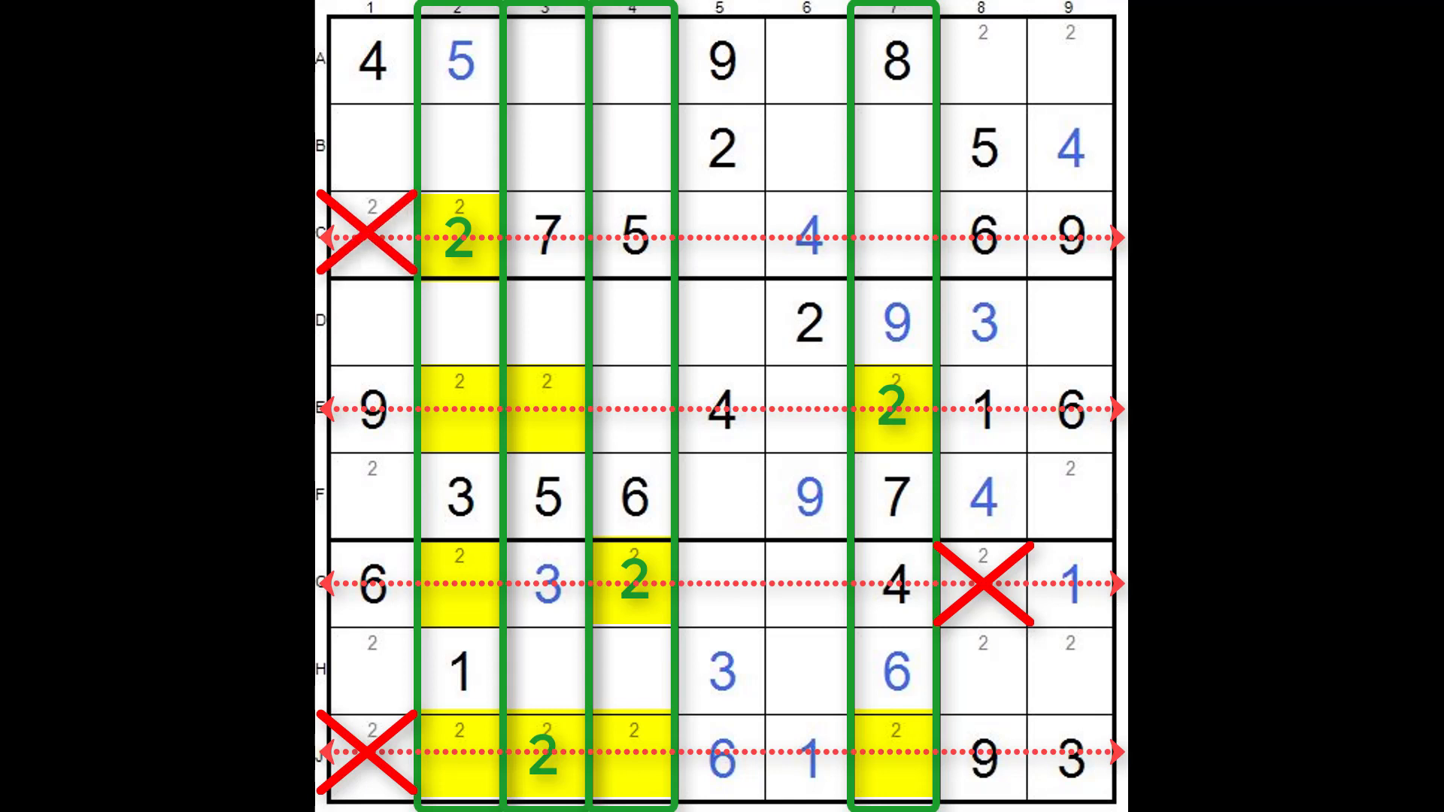